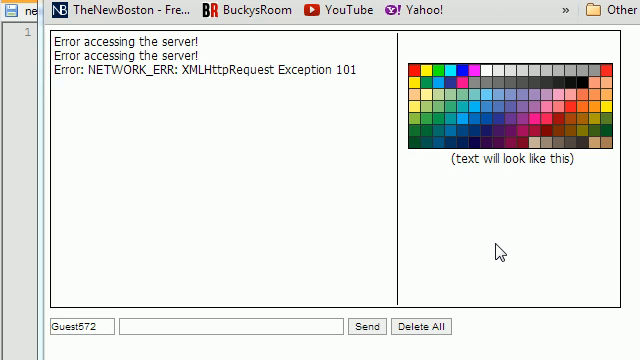
{"action": "mouse_move", "coordinate": [461, 218]}
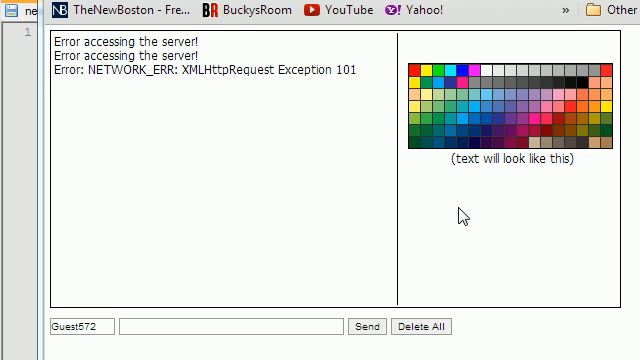
{"action": "mouse_move", "coordinate": [357, 173]}
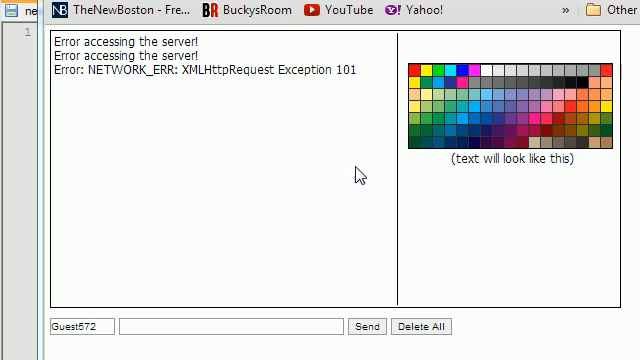
{"action": "mouse_move", "coordinate": [161, 140]}
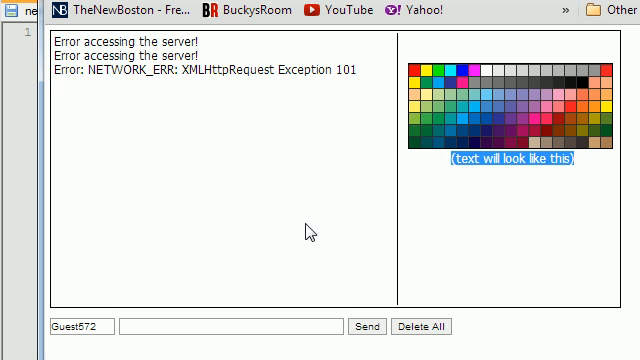
- Type test text 'dhsbfdsfa' into the chat page's message box
{"action": "left_click", "coordinate": [225, 326]}
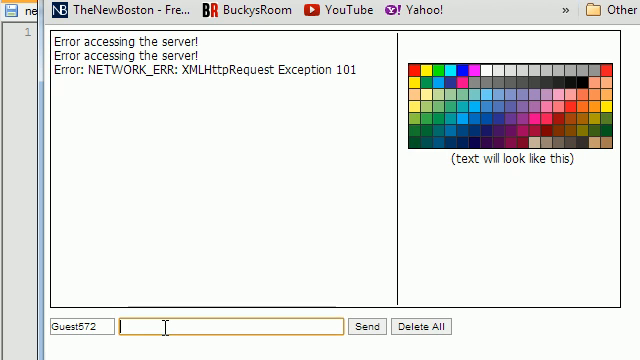
{"action": "type", "text": "dhsbfdsfa"}
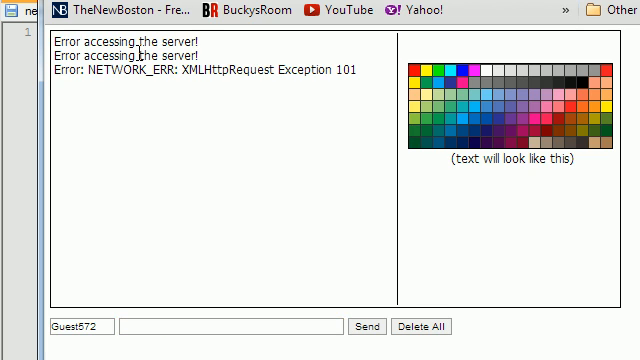
{"action": "mouse_move", "coordinate": [220, 126]}
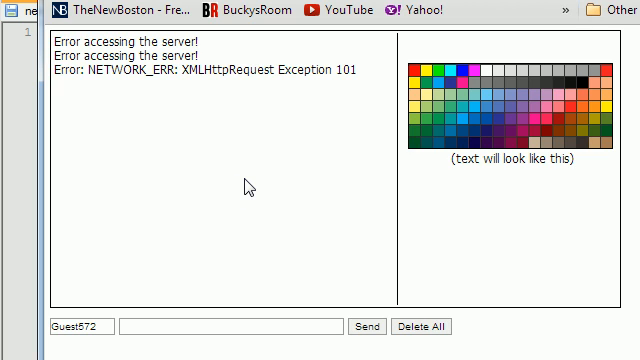
{"action": "mouse_move", "coordinate": [248, 188]}
{"action": "type", "text": "chat.css"}
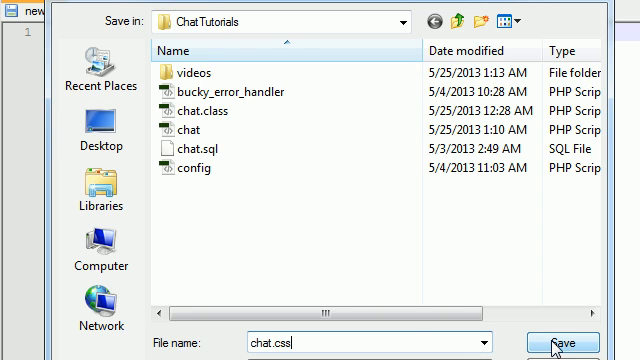
- Save as chat.css, then write a body rule with font-family Tahoma
{"action": "left_click", "coordinate": [565, 343]}
{"action": "type", "text": "b"}
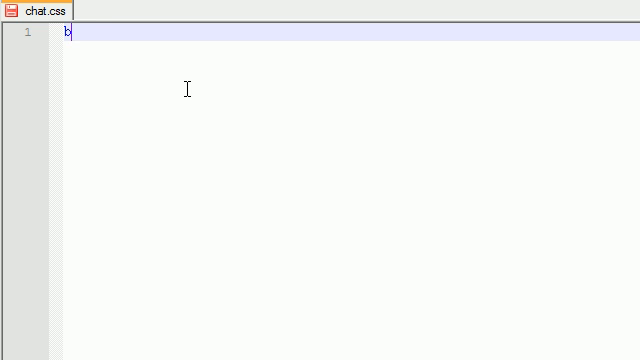
{"action": "type", "text": "o"}
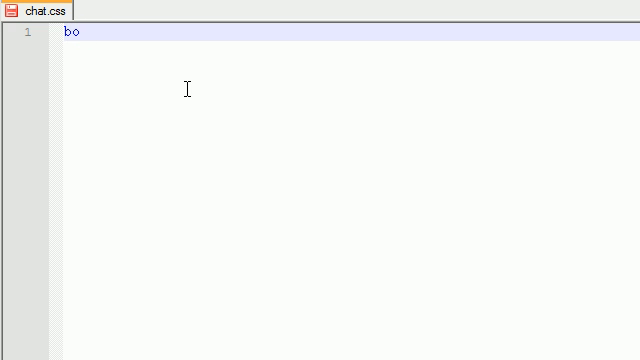
{"action": "type", "text": "dy"}
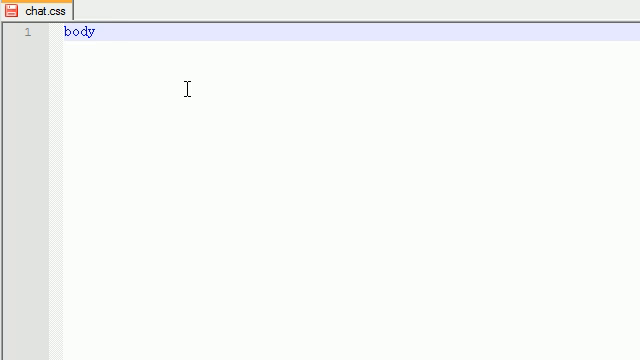
{"action": "type", "text": "{"}
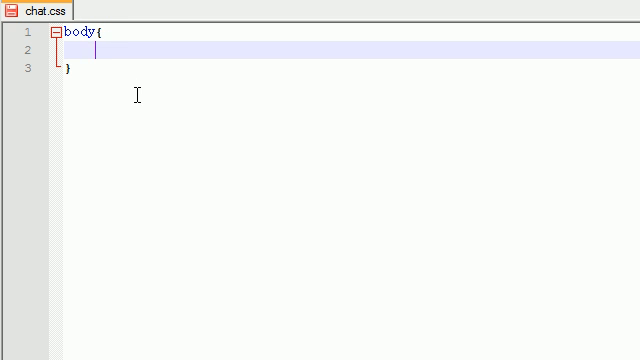
{"action": "mouse_move", "coordinate": [167, 103]}
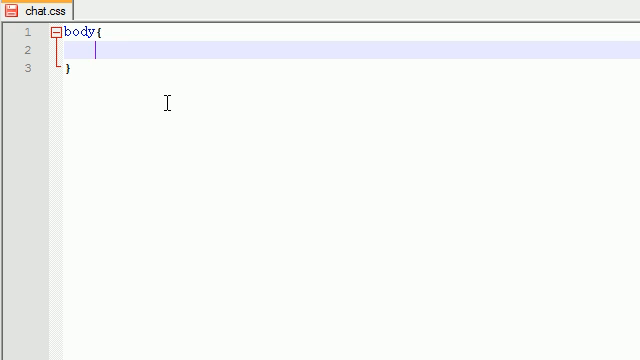
{"action": "type", "text": "font-"}
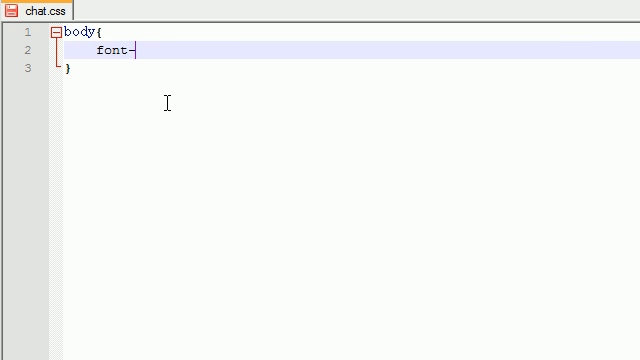
{"action": "type", "text": "family:"}
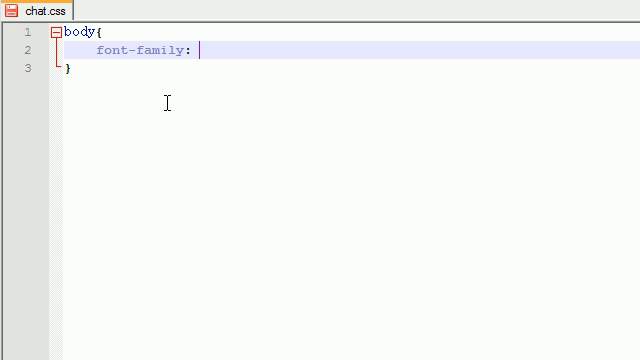
{"action": "type", "text": "Tag"}
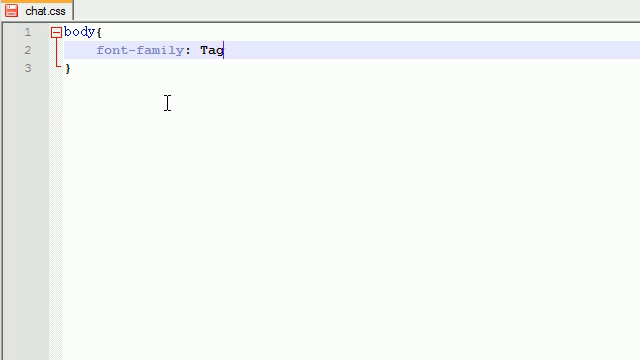
{"action": "type", "text": "hopm"}
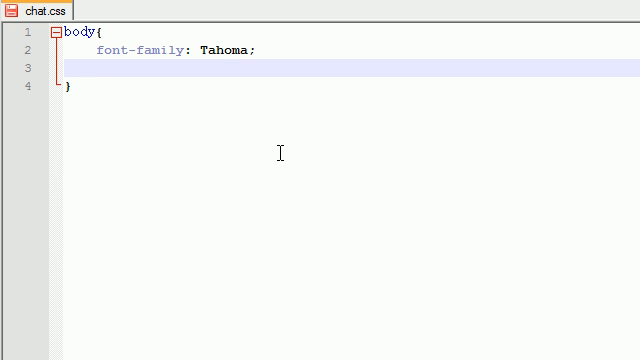
- Add margin 5px, font-size 12px and text-align left to body, then start a new line
{"action": "type", "text": "mar"}
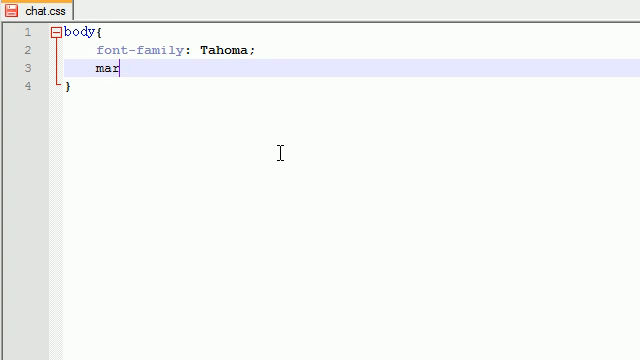
{"action": "type", "text": "gin:"}
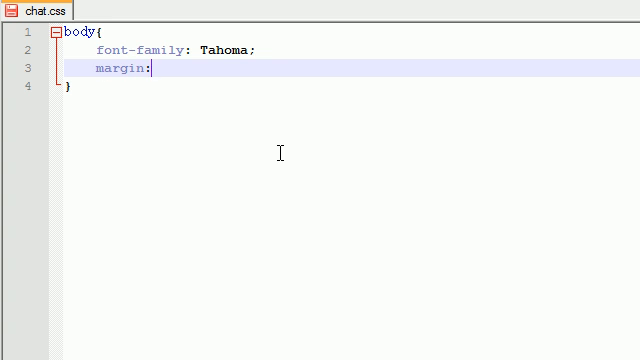
{"action": "type", "text": "5px"}
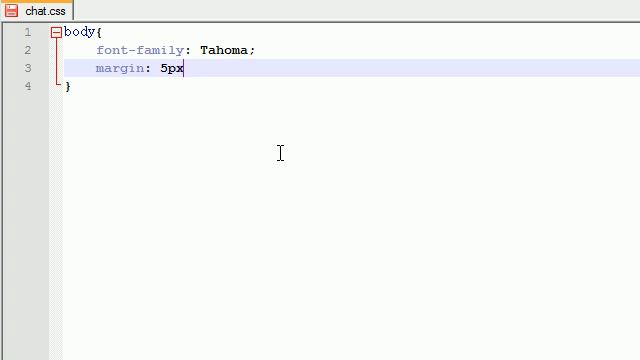
{"action": "type", "text": ";"}
{"action": "type", "text": "font-size:12px;"}
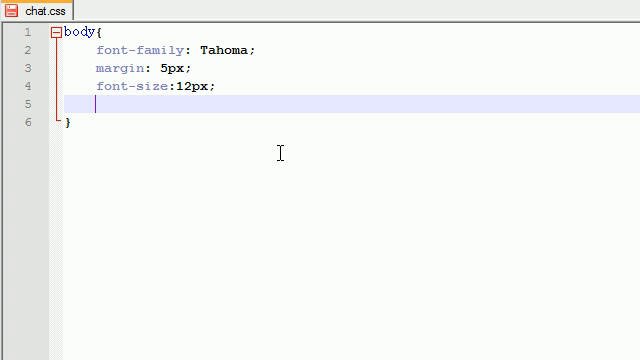
{"action": "type", "text": "text-alig"}
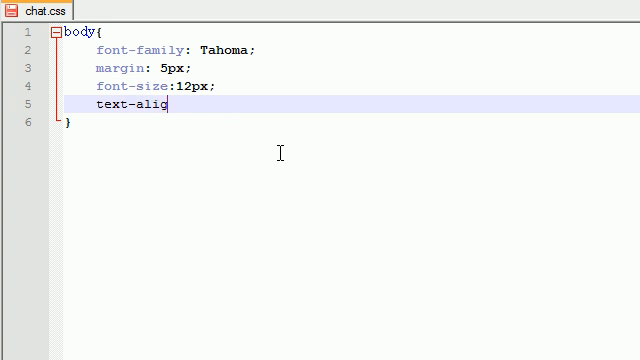
{"action": "type", "text": "n: le"}
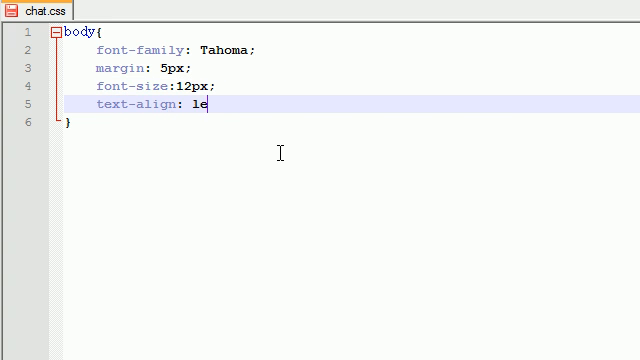
{"action": "type", "text": "ft;"}
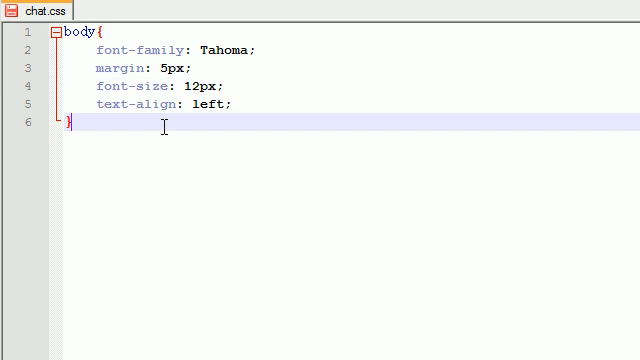
{"action": "key", "text": "Return"}
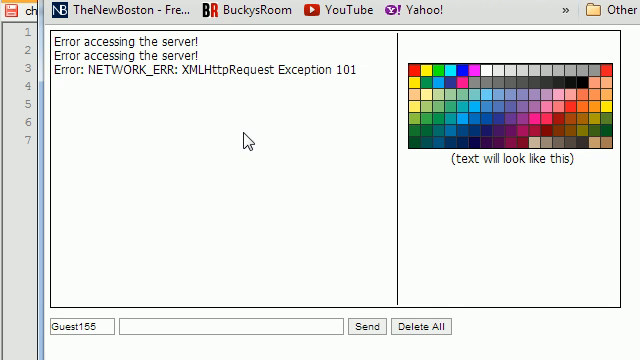
{"action": "mouse_move", "coordinate": [352, 214]}
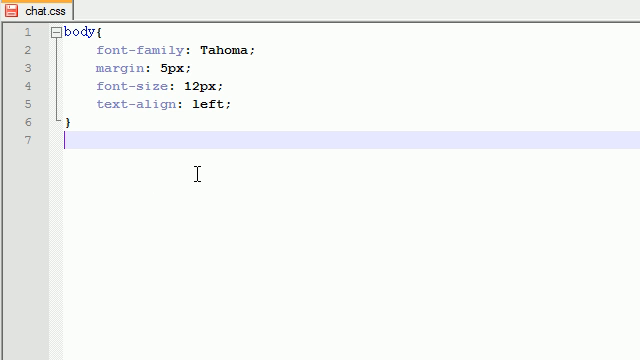
- Write a #content rule with border 1px solid black and margin-bottom 10px
{"action": "type", "text": "#content"}
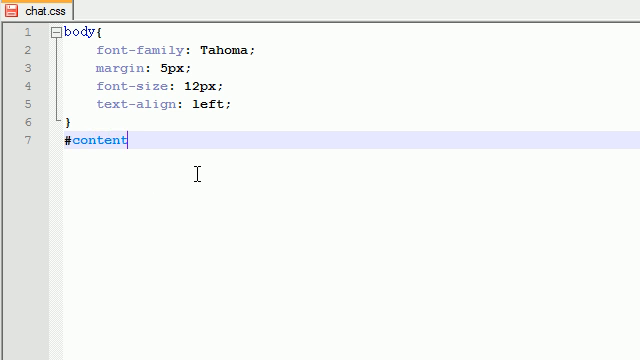
{"action": "type", "text": "{"}
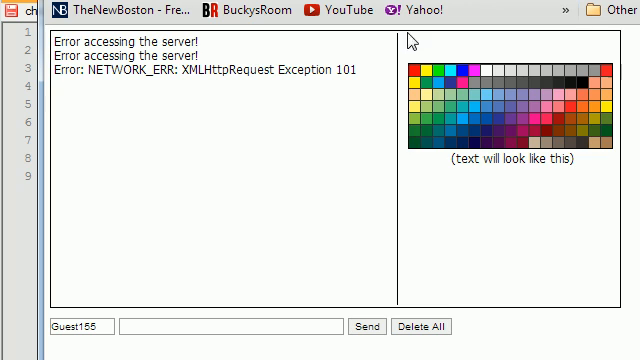
{"action": "mouse_move", "coordinate": [530, 155]}
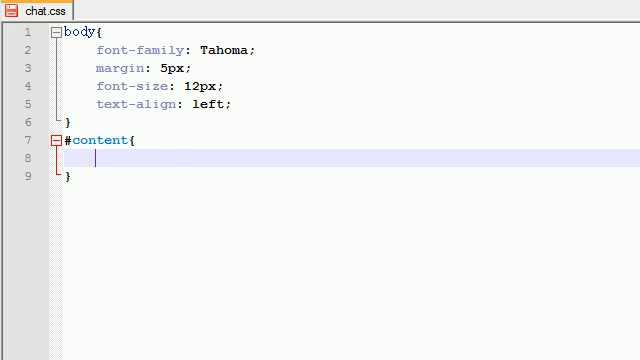
{"action": "type", "text": "border:"}
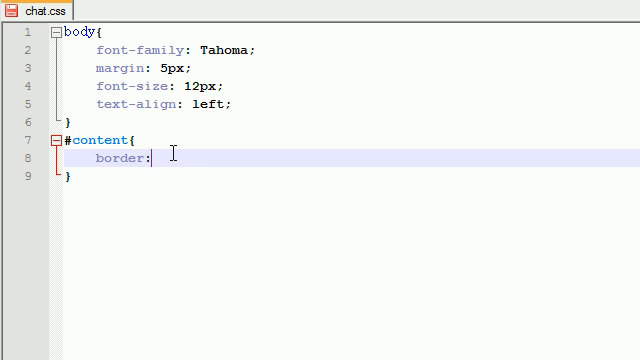
{"action": "type", "text": "1px solid"}
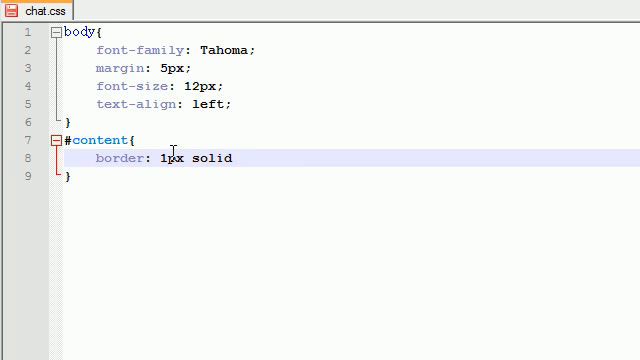
{"action": "type", "text": "black;"}
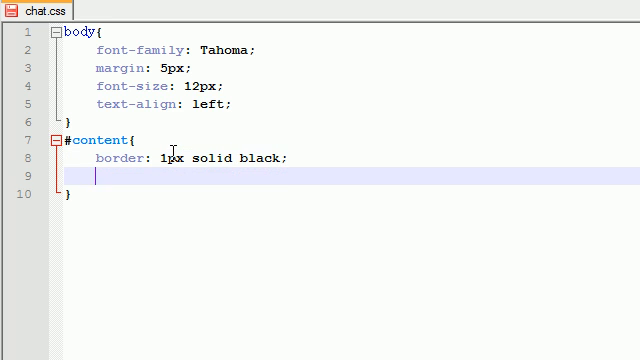
{"action": "type", "text": "marg"}
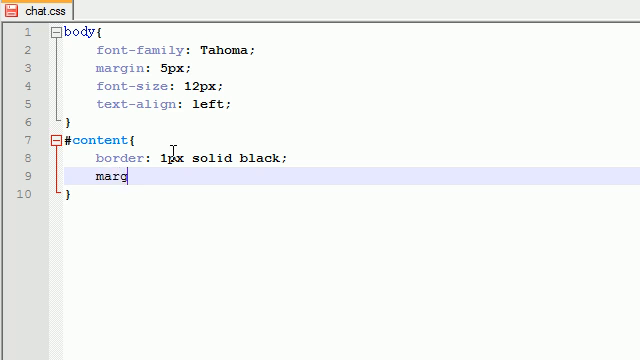
{"action": "type", "text": "in-bottom"}
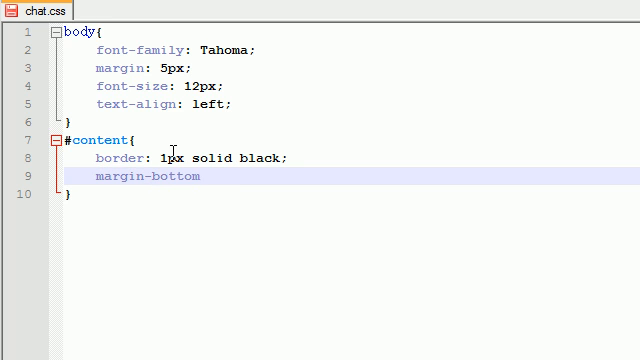
{"action": "type", "text": ": 10px;"}
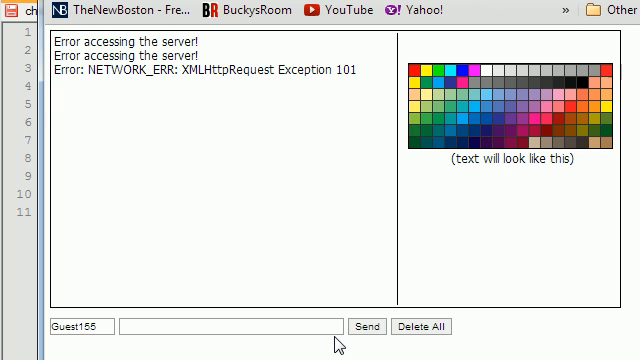
{"action": "mouse_move", "coordinate": [337, 343]}
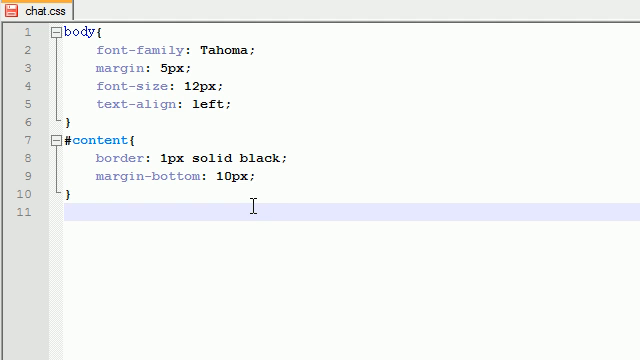
- Write an input rule with border #999 1px solid and font-size 10px
{"action": "type", "text": "input"}
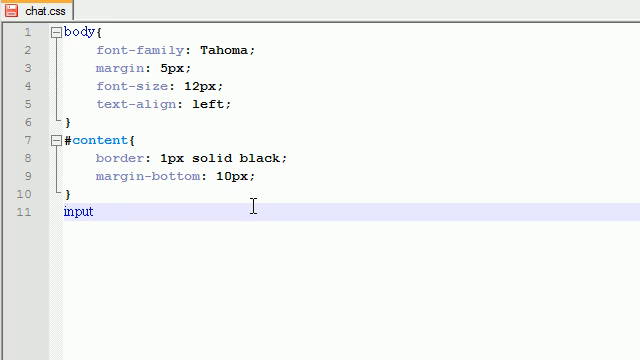
{"action": "type", "text": "{"}
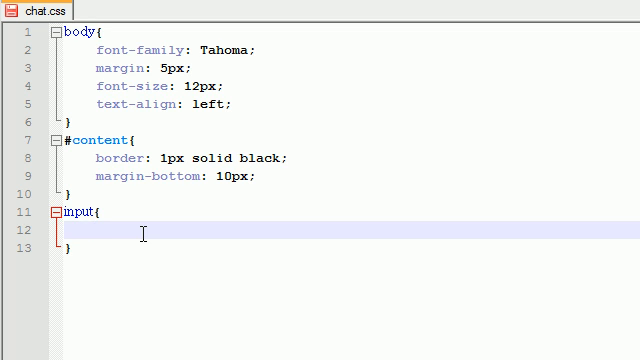
{"action": "mouse_move", "coordinate": [72, 213]}
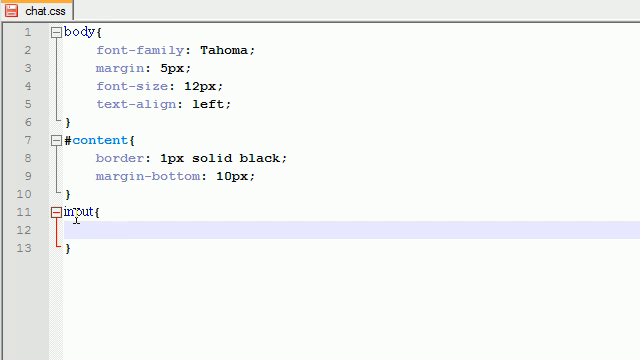
{"action": "type", "text": "borde"}
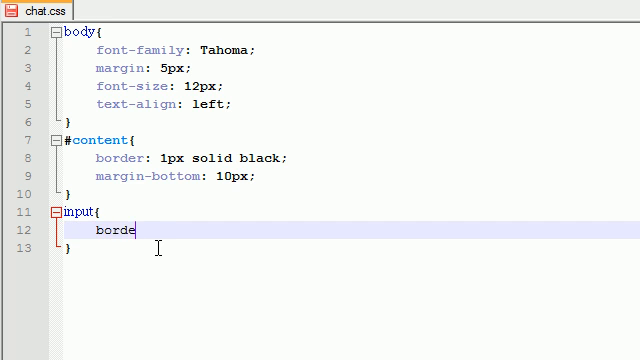
{"action": "type", "text": "r:"}
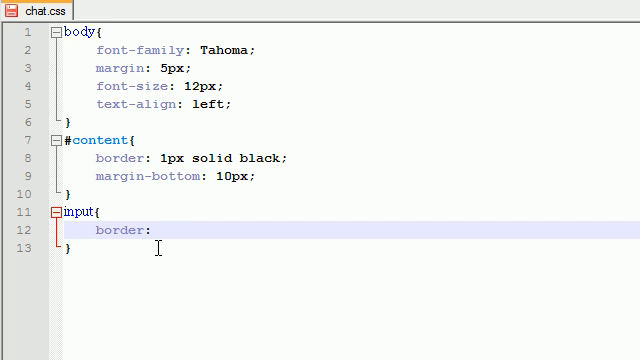
{"action": "type", "text": "#999"}
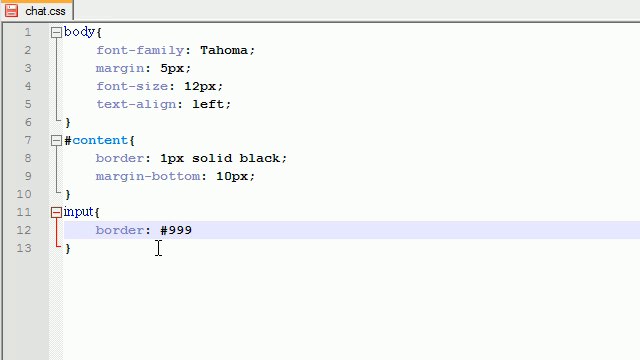
{"action": "type", "text": "1"}
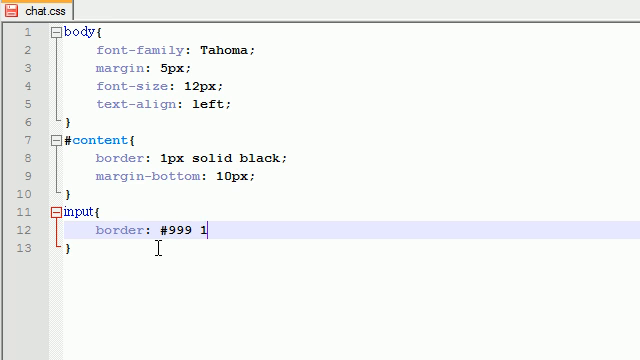
{"action": "type", "text": "px solid;"}
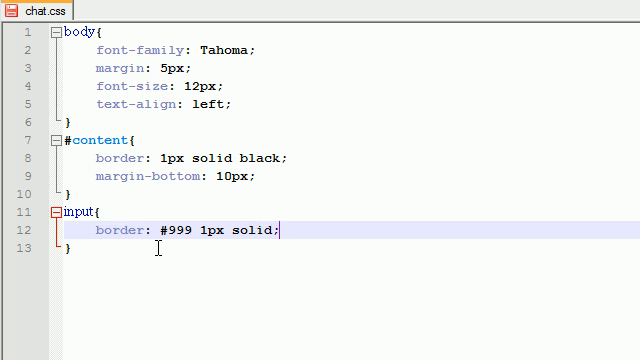
{"action": "type", "text": "font"}
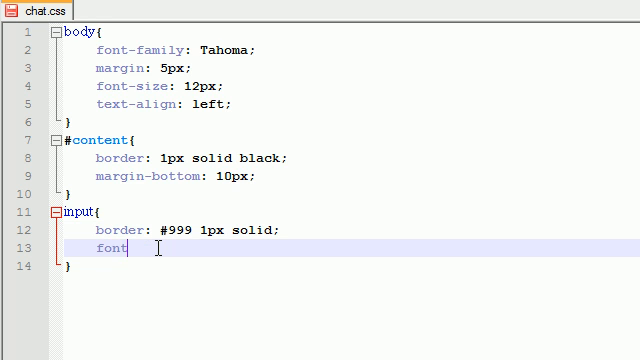
{"action": "type", "text": "-size:"}
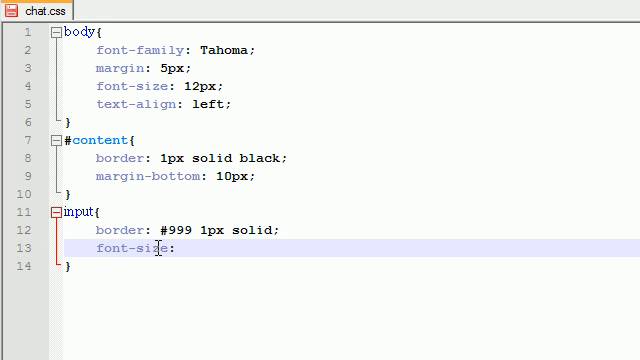
{"action": "type", "text": "10px;"}
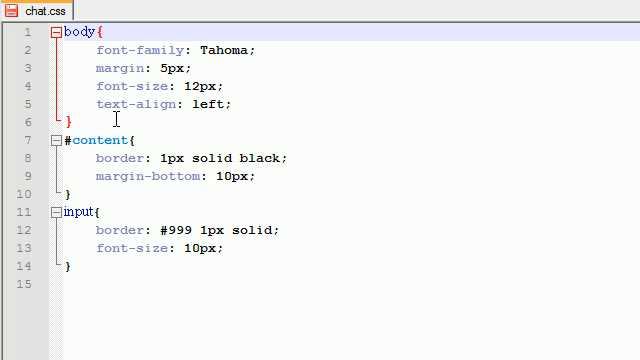
{"action": "left_click", "coordinate": [180, 177]}
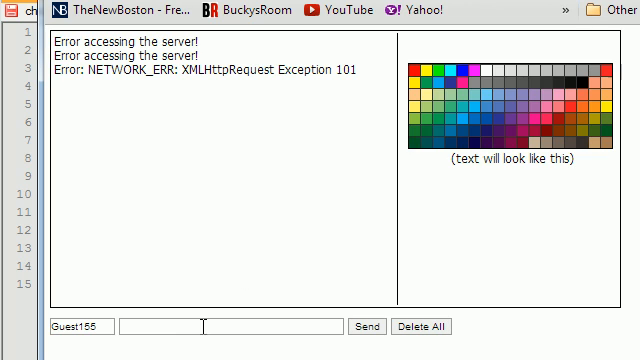
{"action": "left_click", "coordinate": [230, 326]}
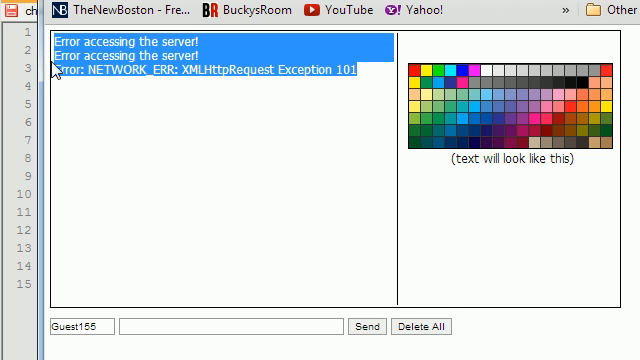
{"action": "left_click", "coordinate": [270, 155]}
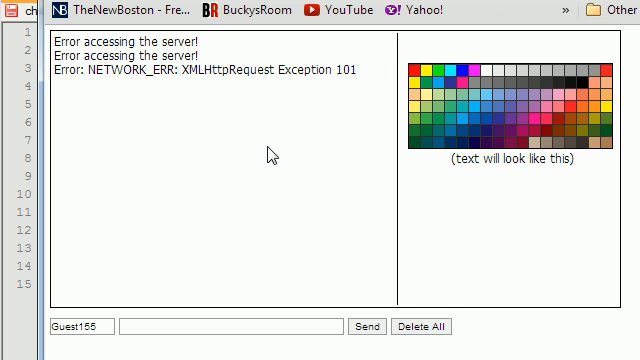
{"action": "mouse_move", "coordinate": [300, 195]}
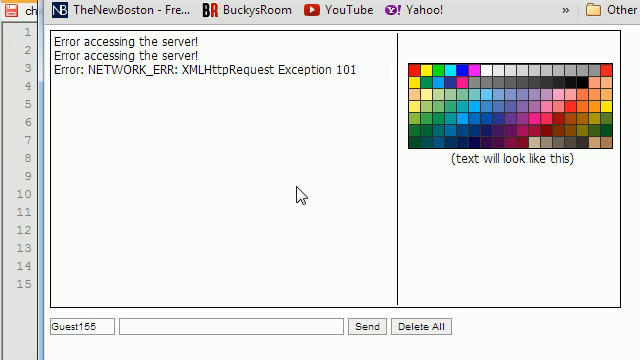
{"action": "mouse_move", "coordinate": [243, 98]}
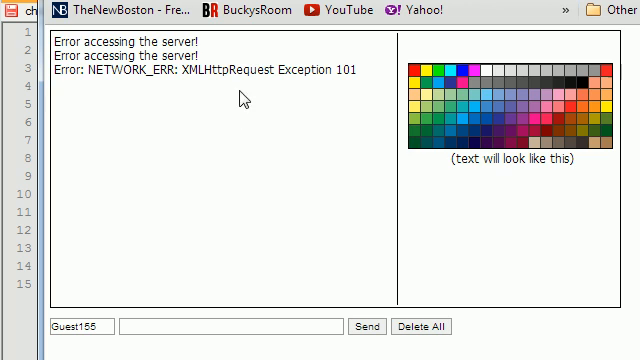
{"action": "mouse_move", "coordinate": [265, 123]}
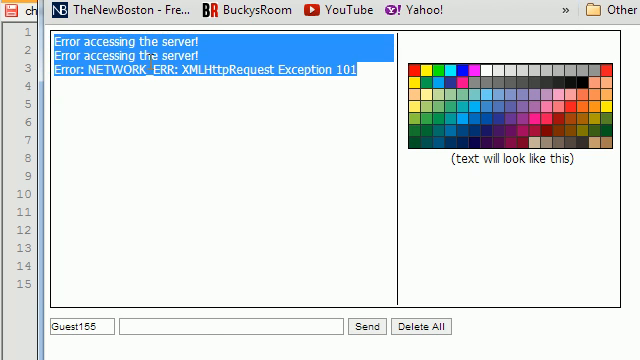
{"action": "left_click", "coordinate": [195, 95]}
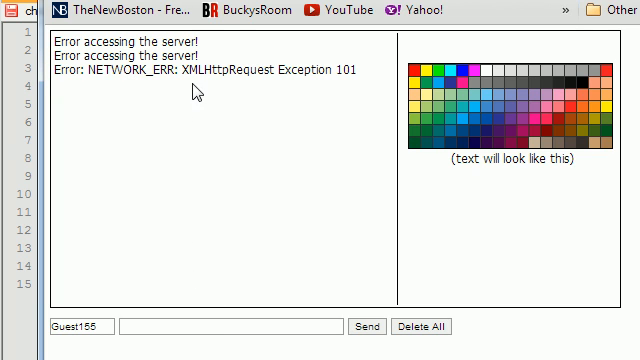
{"action": "mouse_move", "coordinate": [385, 75]}
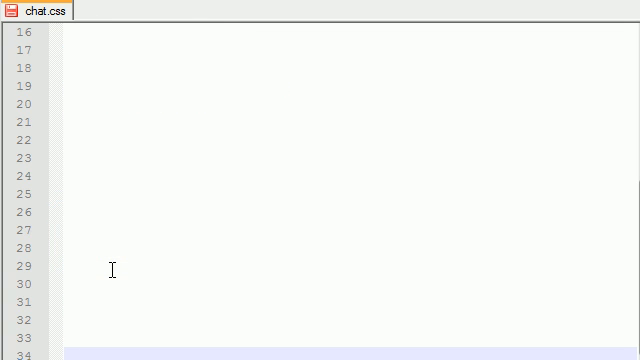
- Start a #scroll rule with position relative and width 340px
{"action": "scroll", "scroll_direction": "up", "scroll_amount": 3}
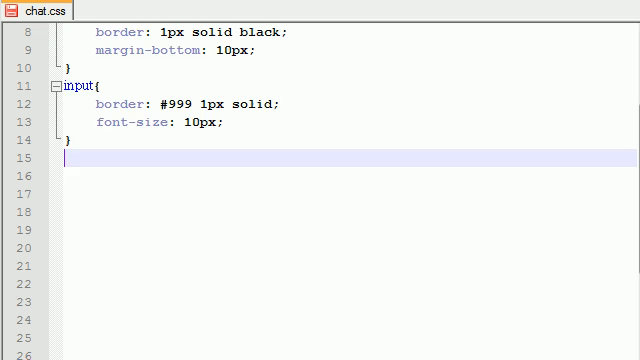
{"action": "type", "text": "#sc"}
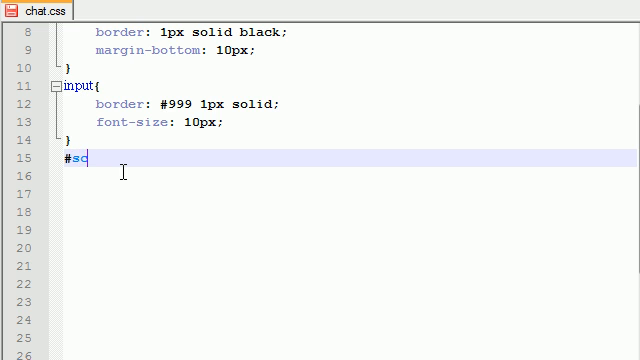
{"action": "type", "text": "roll{"}
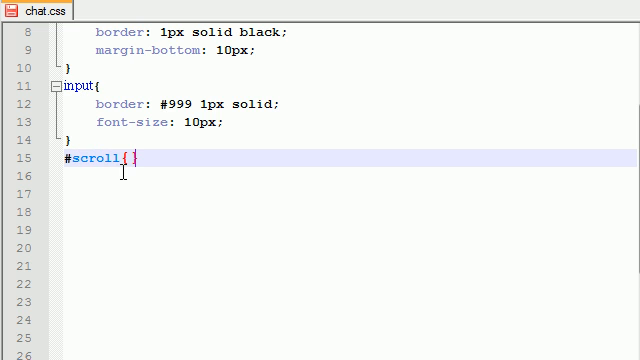
{"action": "type", "text": "pd"}
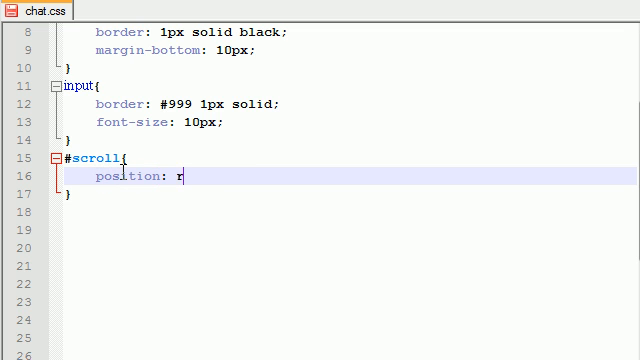
{"action": "type", "text": "elative;"}
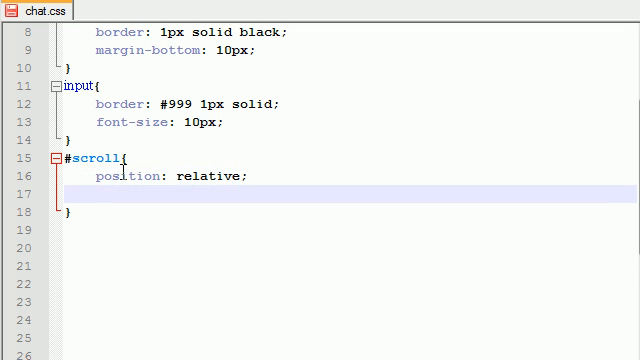
{"action": "mouse_move", "coordinate": [227, 285]}
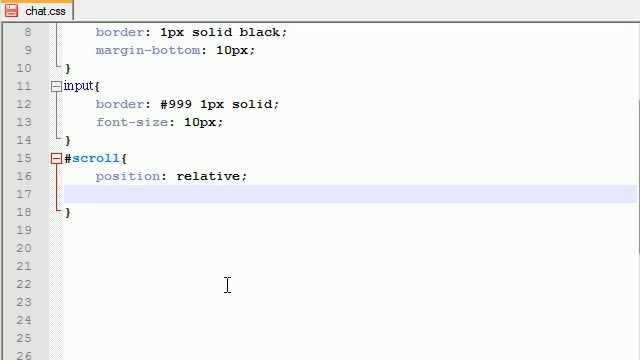
{"action": "type", "text": "width:"}
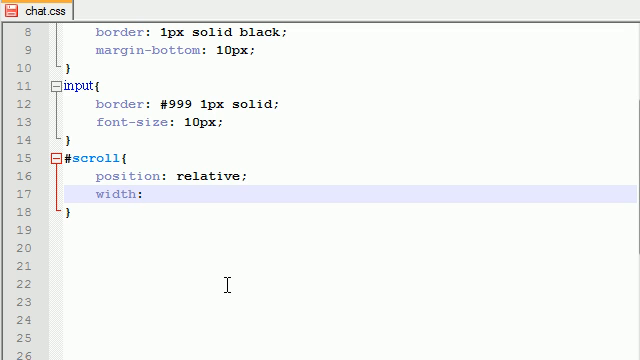
{"action": "type", "text": "340"}
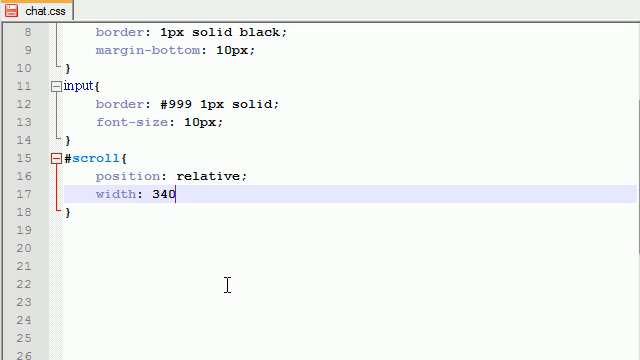
{"action": "type", "text": "px;"}
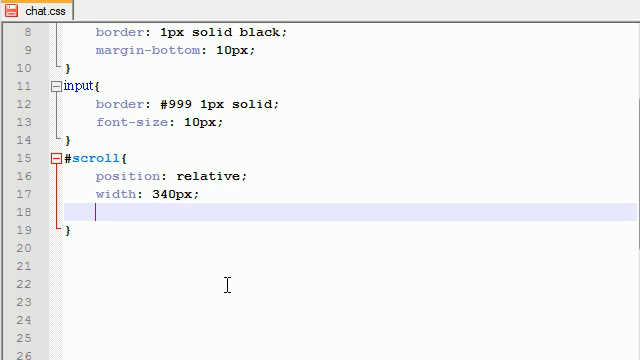
- Add height 270px and overflow auto to the #scroll rule
{"action": "type", "text": "height"}
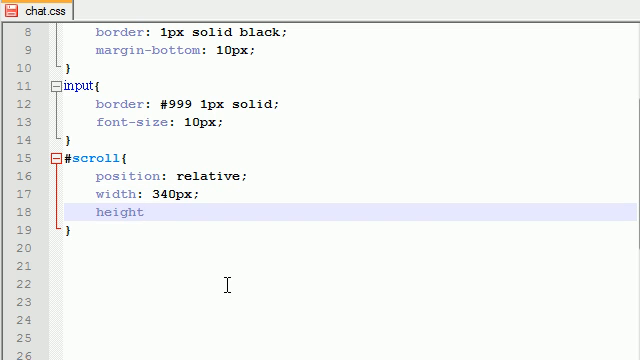
{"action": "type", "text": ":"}
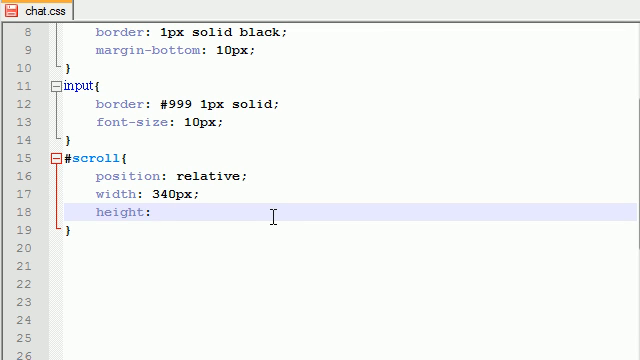
{"action": "type", "text": "2"}
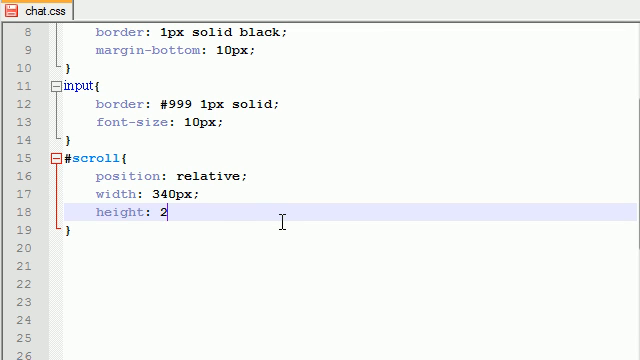
{"action": "type", "text": "70px;"}
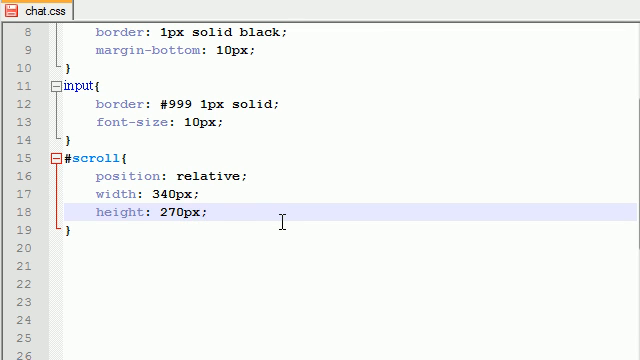
{"action": "type", "text": "overflow: au"}
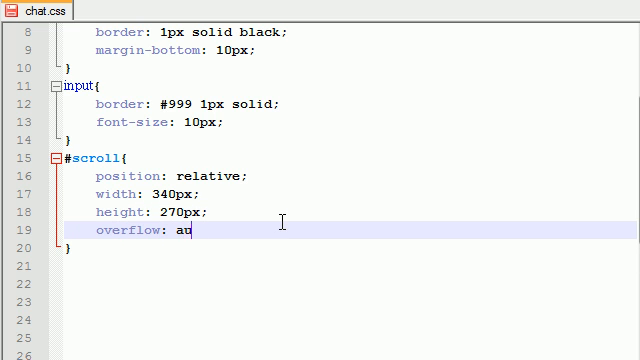
{"action": "type", "text": "to;"}
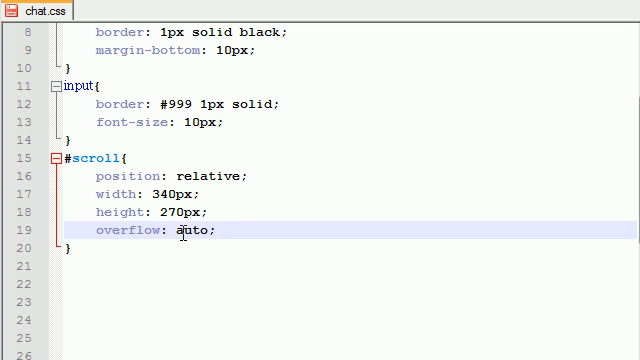
{"action": "double_click", "coordinate": [188, 231]}
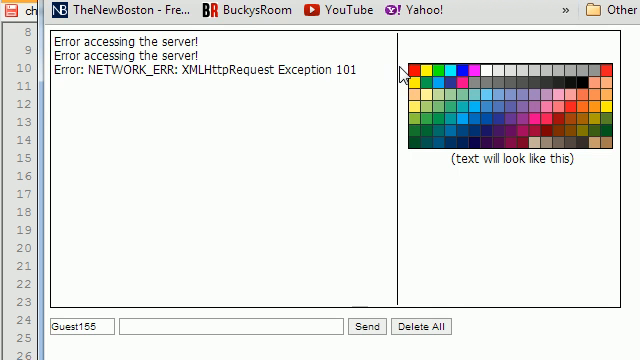
{"action": "mouse_move", "coordinate": [382, 193]}
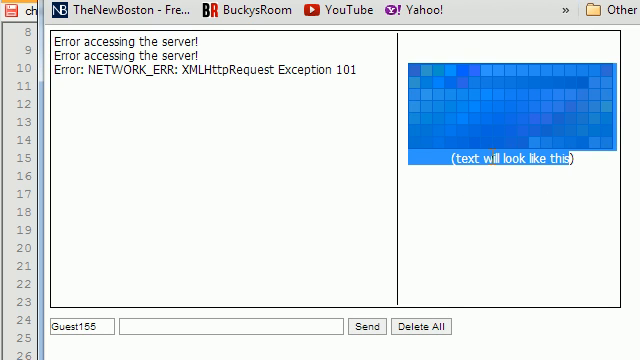
{"action": "mouse_move", "coordinate": [540, 197]}
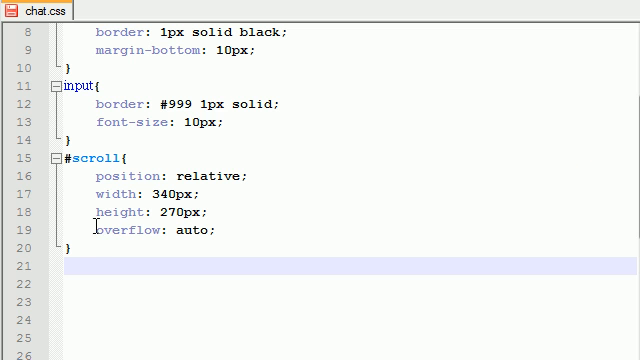
- Type a #colorpicker rule with text-align center and padding-top 30px
{"action": "type", "text": "#colorpicker{"}
{"action": "left_click", "coordinate": [350, 283]}
{"action": "type", "text": "text"}
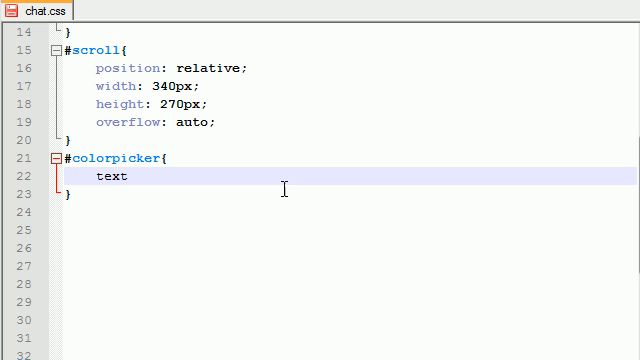
{"action": "type", "text": "-akl"}
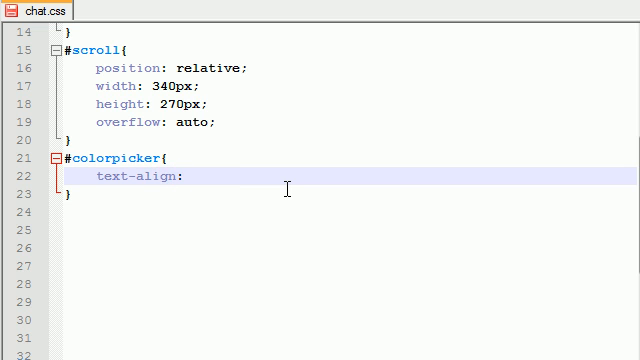
{"action": "type", "text": "center;"}
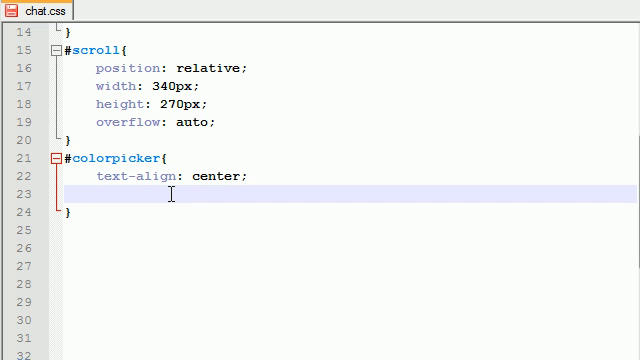
{"action": "type", "text": "padding-top"}
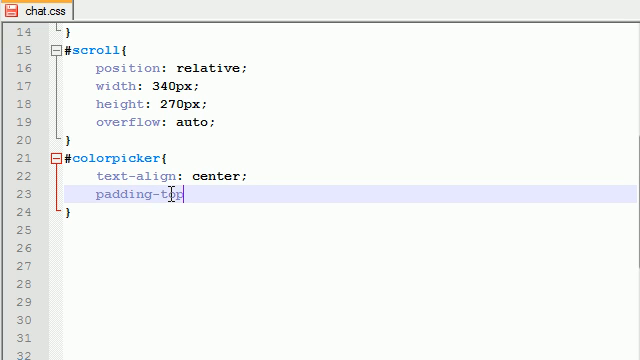
{"action": "type", "text": ": 30"}
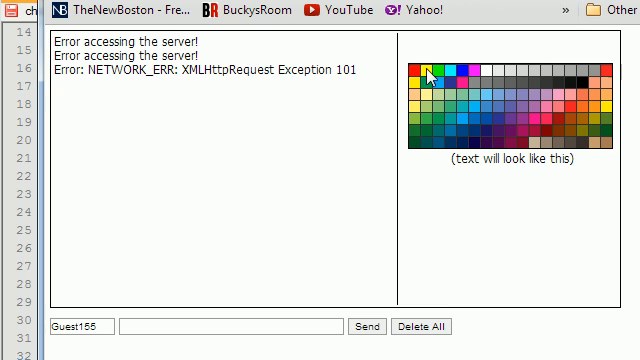
{"action": "mouse_move", "coordinate": [546, 121]}
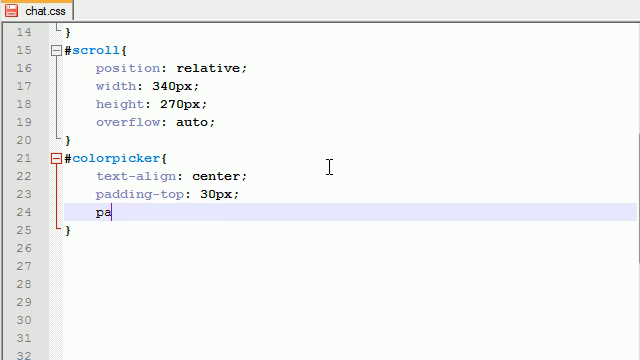
- Add padding-left 10px and border-left 1px solid black to #colorpicker
{"action": "type", "text": "dding"}
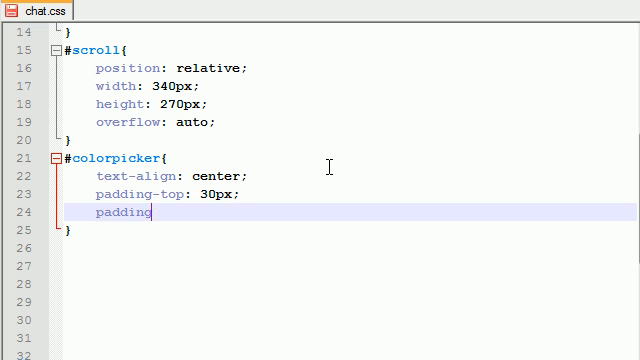
{"action": "type", "text": "-left:10px;"}
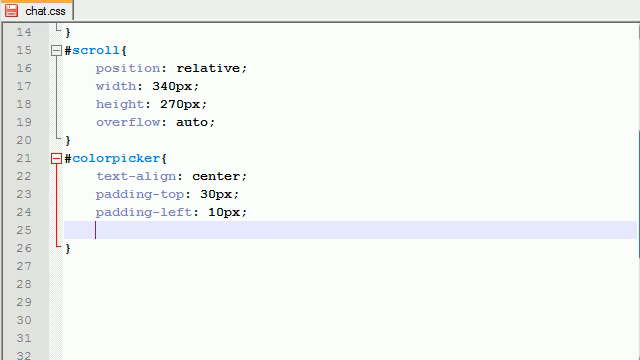
{"action": "type", "text": "border"}
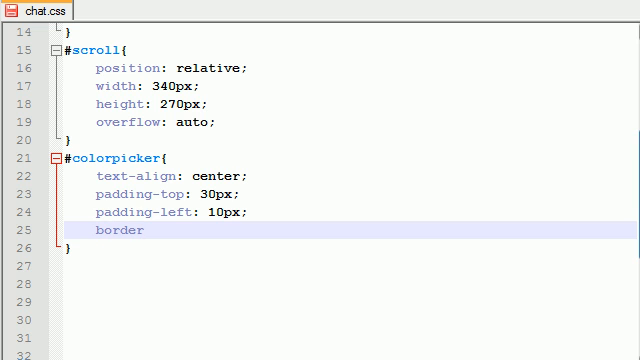
{"action": "type", "text": "-"}
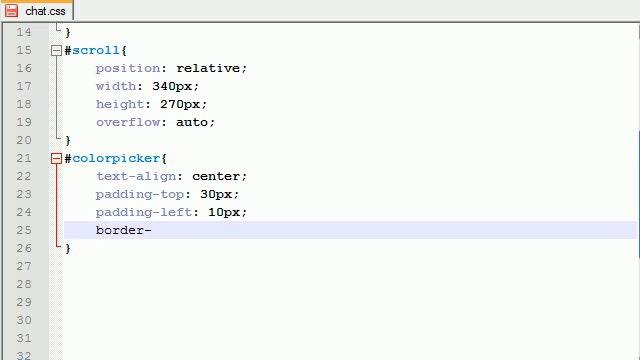
{"action": "type", "text": "left:"}
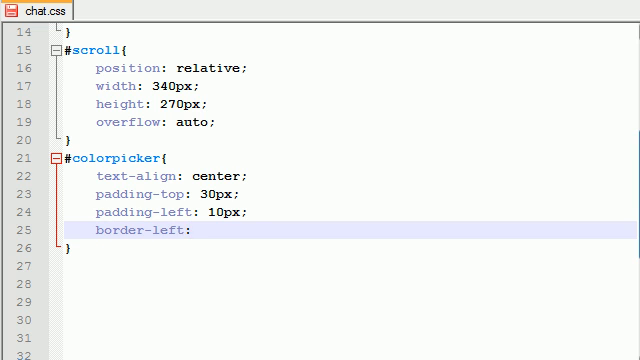
{"action": "type", "text": "1px solid"}
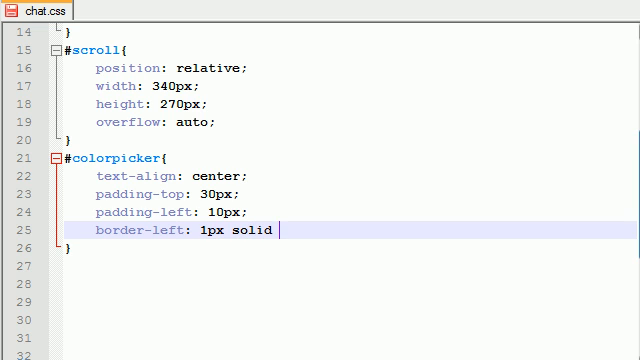
{"action": "type", "text": "black;"}
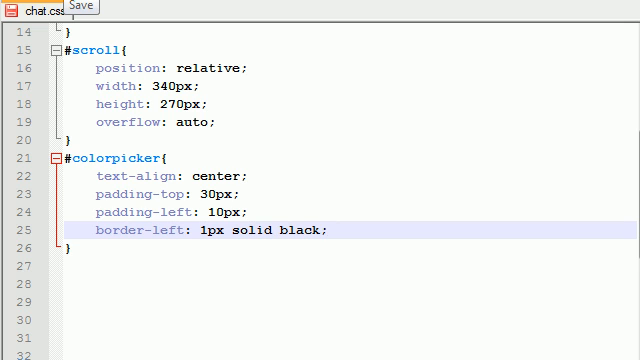
- Save chat.css, then type '<hr>' and delete a character
{"action": "left_click", "coordinate": [45, 9]}
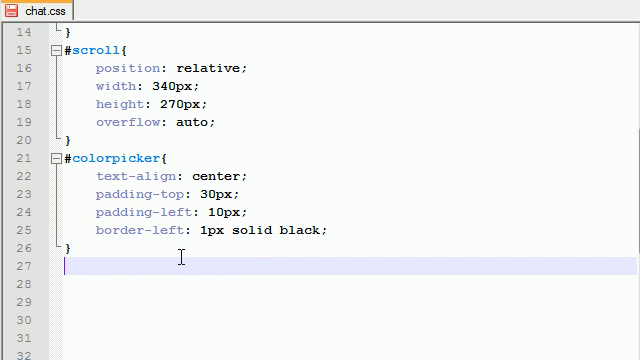
{"action": "type", "text": "<hr>"}
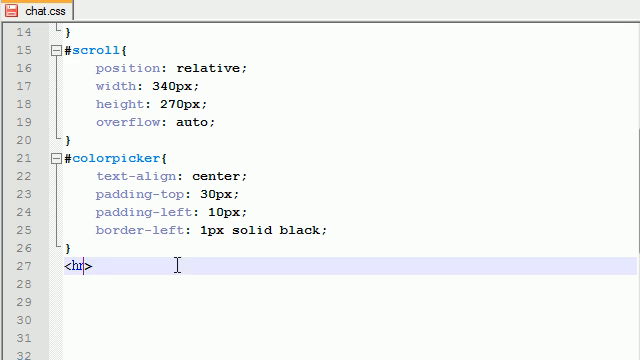
{"action": "key", "text": "Backspace"}
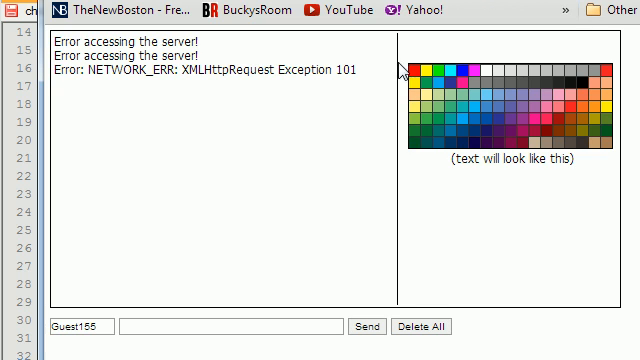
{"action": "mouse_move", "coordinate": [408, 178]}
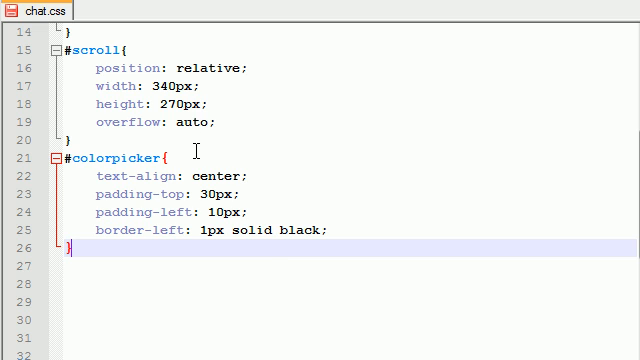
{"action": "mouse_move", "coordinate": [115, 208]}
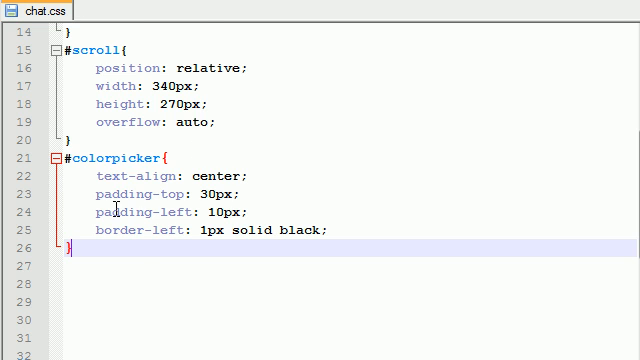
{"action": "scroll", "scroll_direction": "up", "scroll_amount": 3}
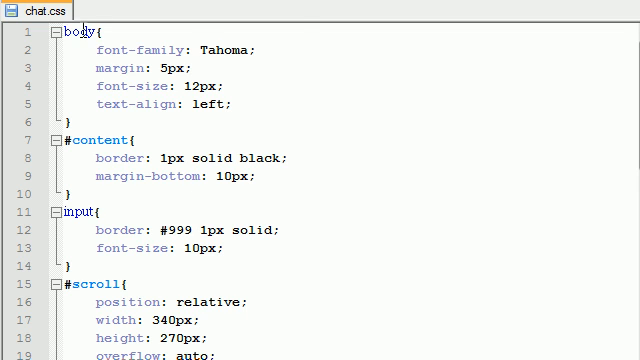
{"action": "mouse_move", "coordinate": [35, 12]}
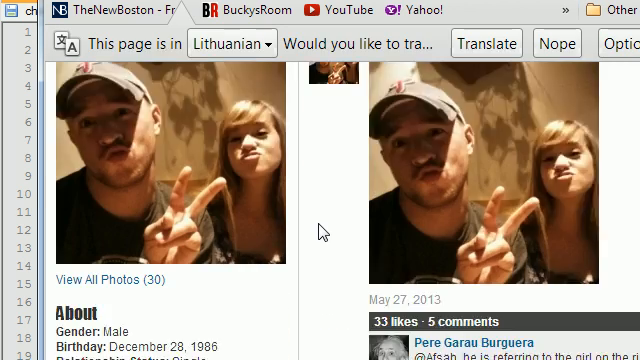
- Scroll to the top and choose 'Nope' on Chrome's translate bar
{"action": "scroll", "scroll_direction": "up", "scroll_amount": 3}
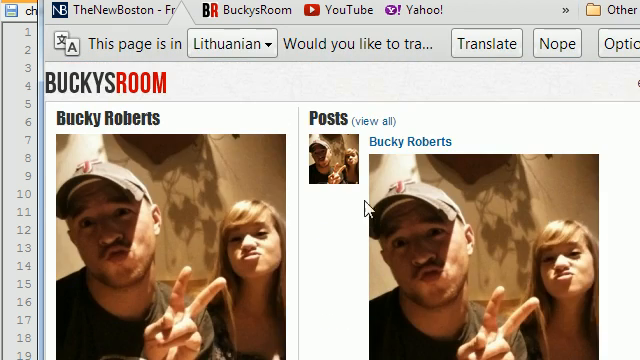
{"action": "left_click", "coordinate": [556, 43]}
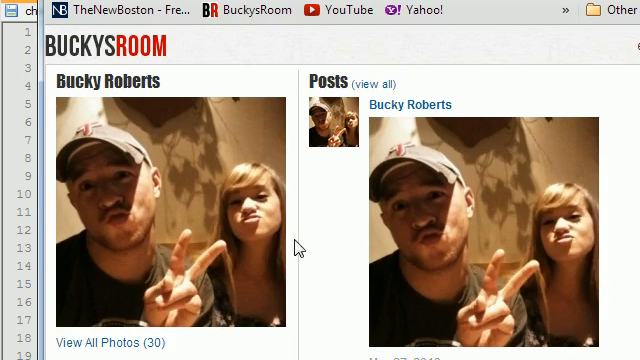